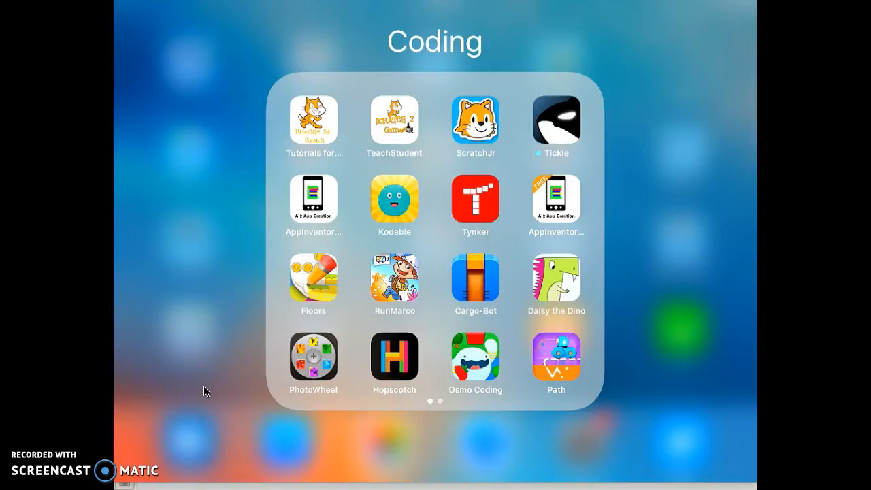
Step: Launch ScratchJr from the iPad's Coding folder and reach its start screen
{"action": "left_click", "coordinate": [487, 135]}
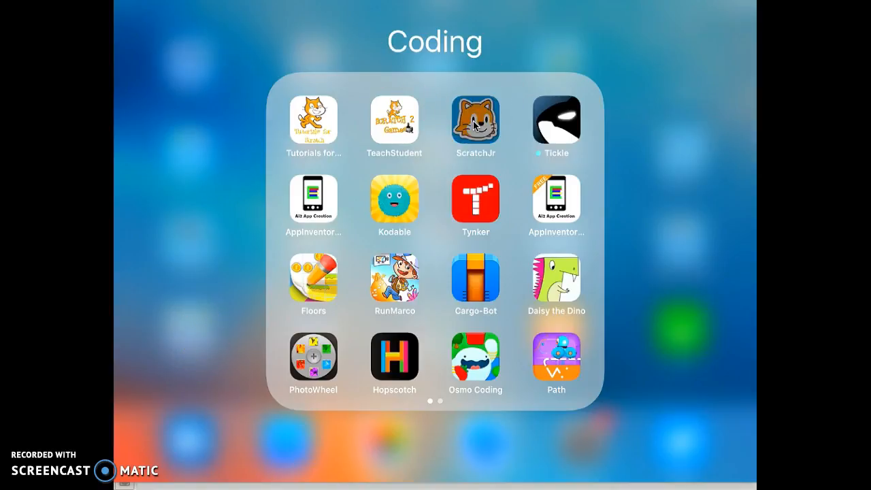
{"action": "left_click", "coordinate": [474, 121]}
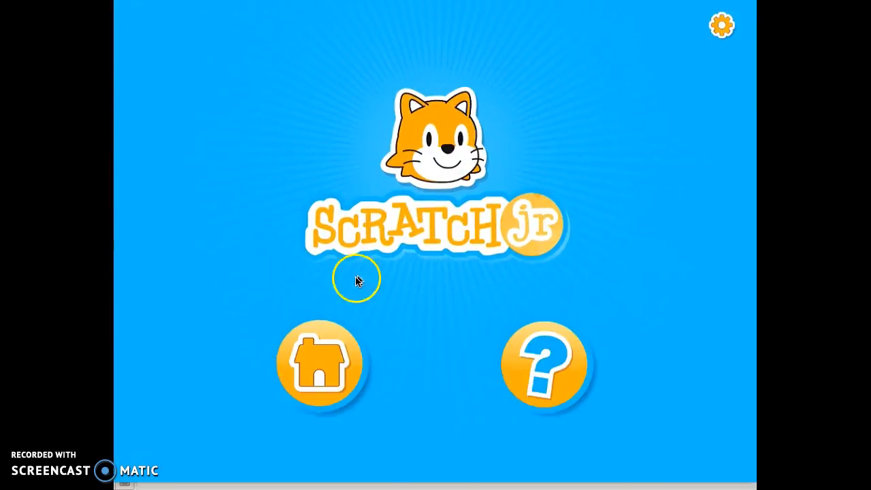
{"action": "mouse_move", "coordinate": [395, 365]}
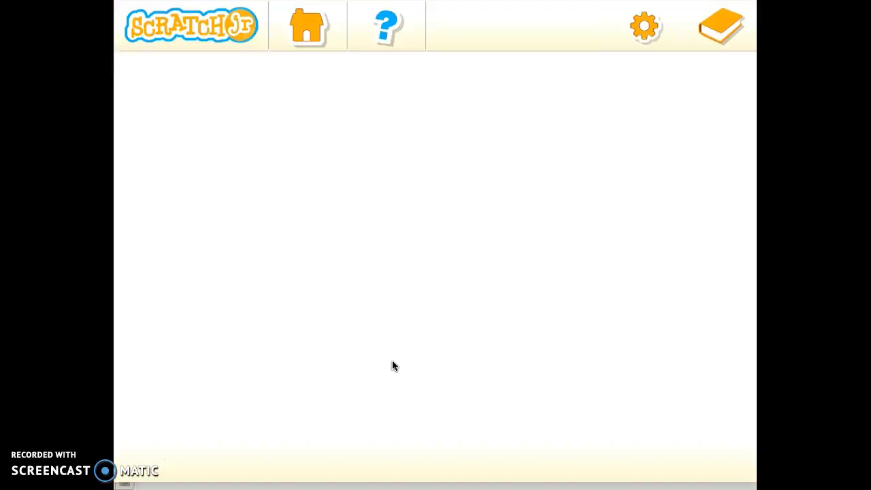
Step: Go to the My Projects gallery to start a new project
{"action": "left_click", "coordinate": [305, 27]}
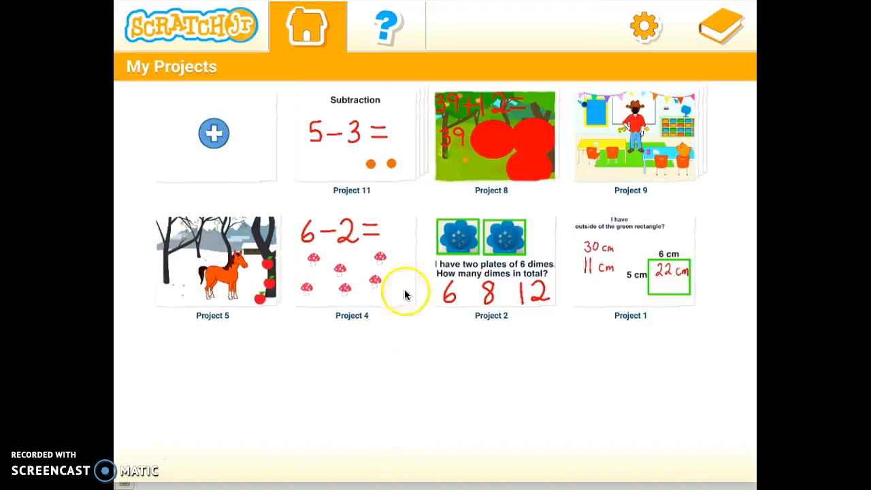
{"action": "mouse_move", "coordinate": [451, 252]}
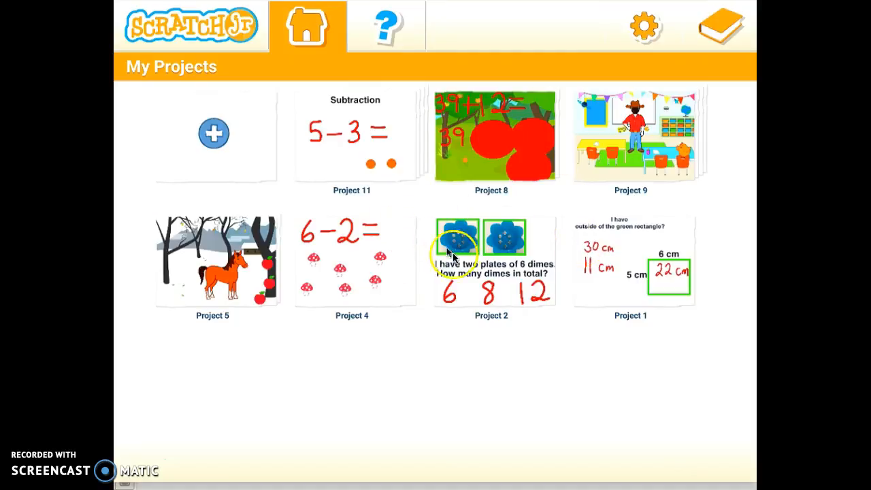
{"action": "mouse_move", "coordinate": [392, 220]}
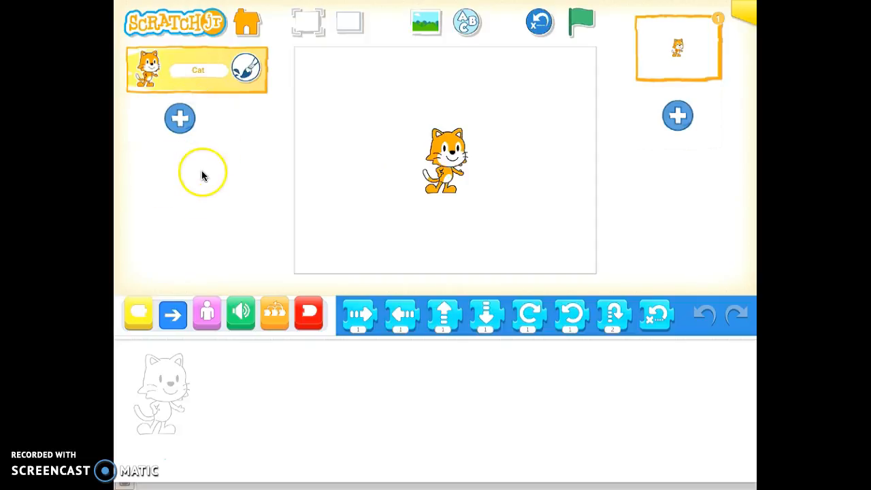
{"action": "mouse_move", "coordinate": [689, 139]}
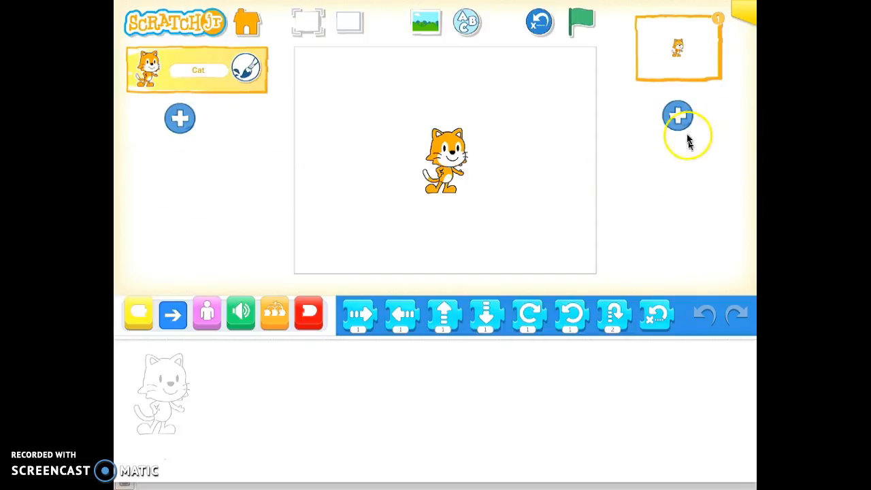
{"action": "mouse_move", "coordinate": [253, 433]}
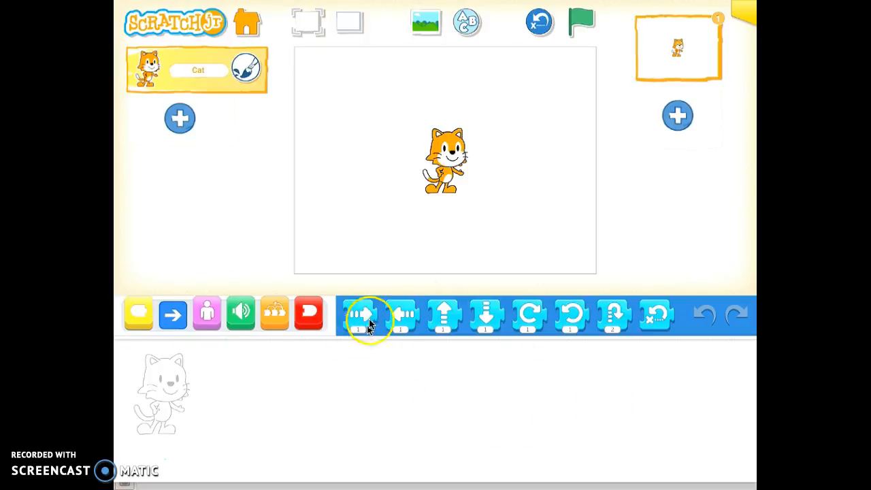
{"action": "mouse_move", "coordinate": [324, 397]}
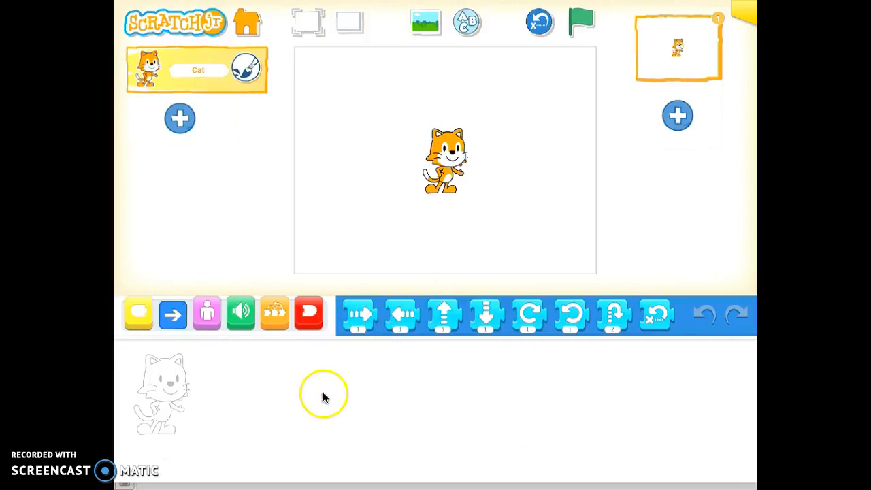
{"action": "mouse_move", "coordinate": [153, 388]}
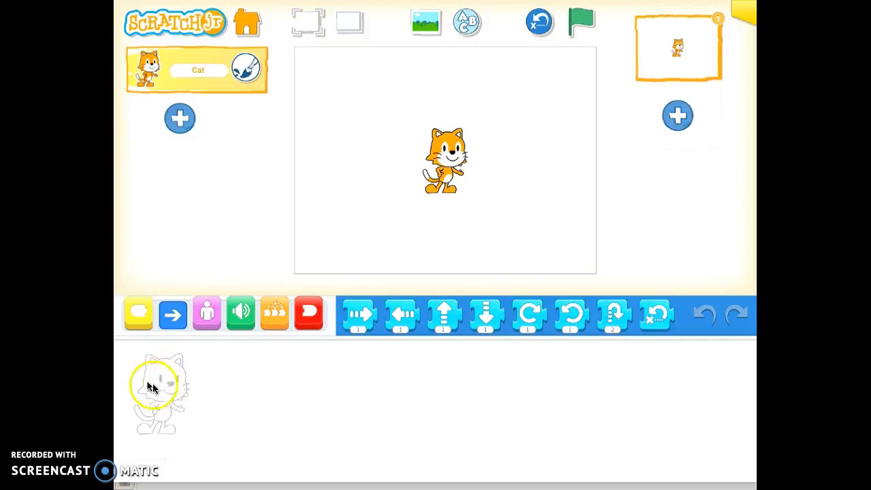
{"action": "mouse_move", "coordinate": [333, 386]}
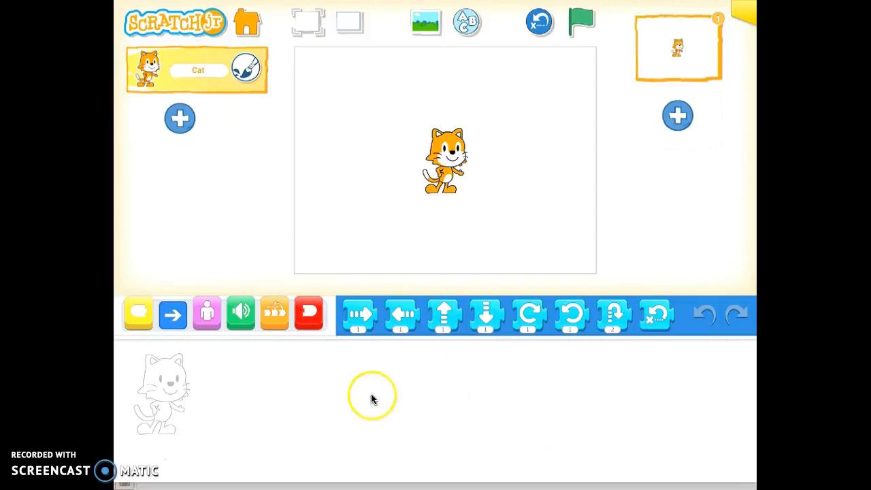
{"action": "mouse_move", "coordinate": [338, 397]}
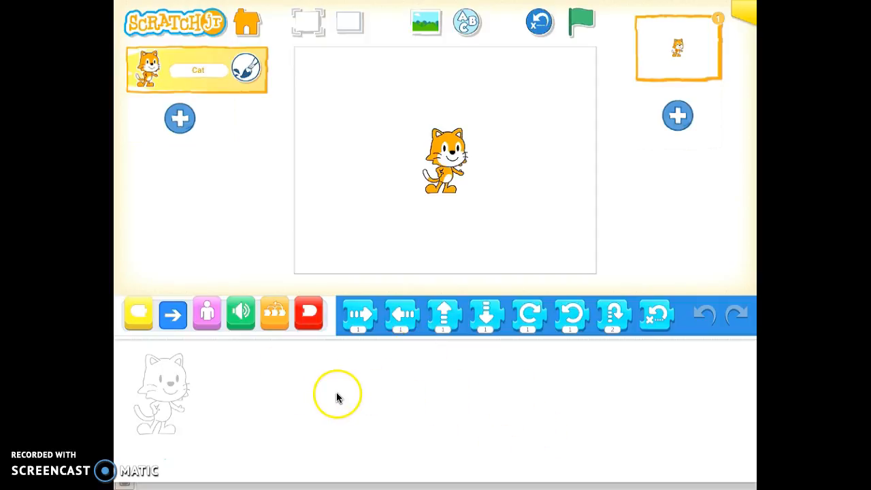
{"action": "mouse_move", "coordinate": [534, 22]}
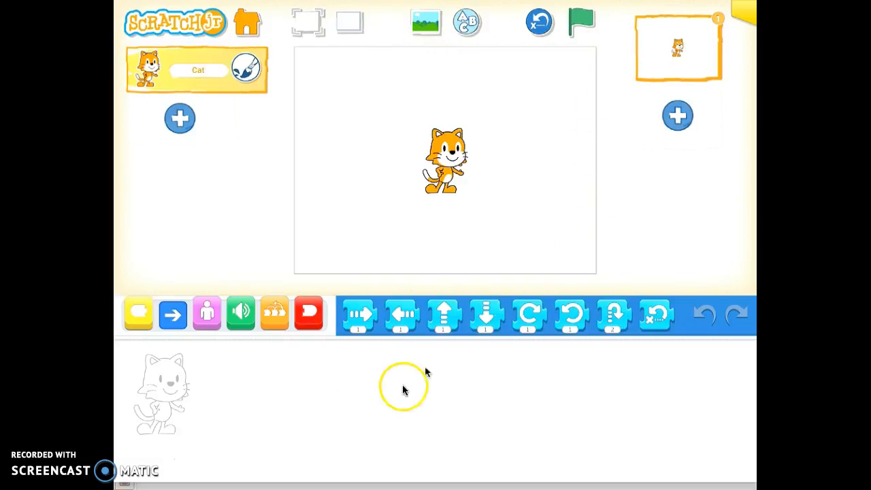
{"action": "mouse_move", "coordinate": [225, 379]}
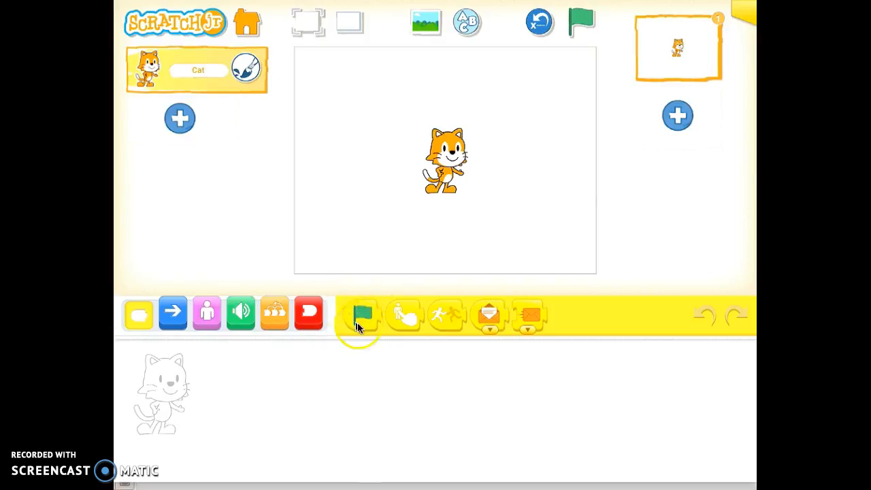
{"action": "mouse_move", "coordinate": [394, 381]}
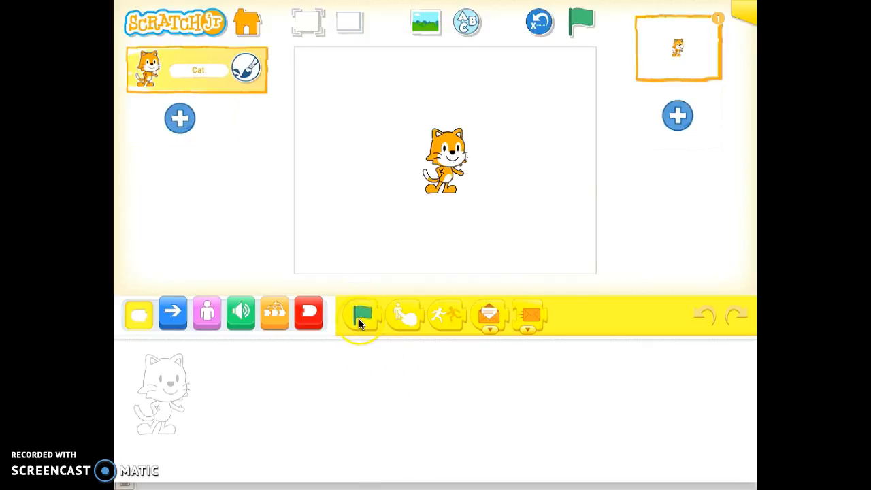
Step: Begin the cat's script with a Start on Green Flag block and show the motion blocks
{"action": "left_click_drag", "start_coordinate": [361, 313], "coordinate": [329, 396]}
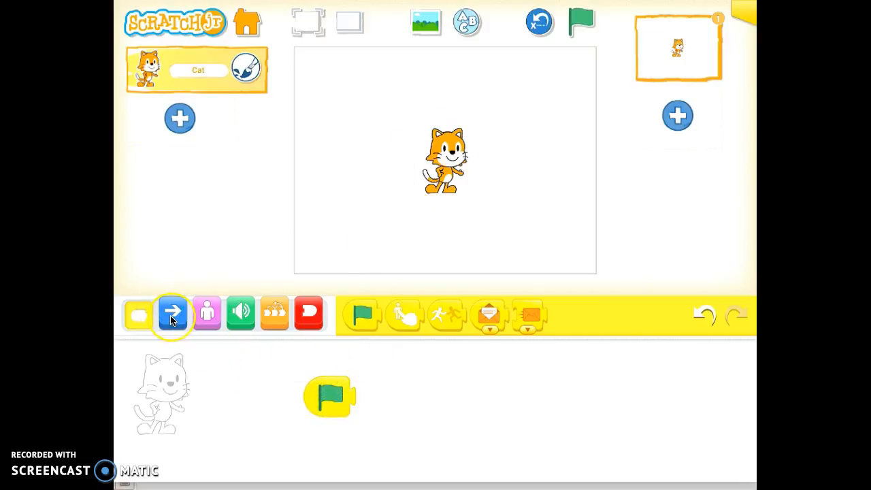
{"action": "left_click", "coordinate": [172, 313]}
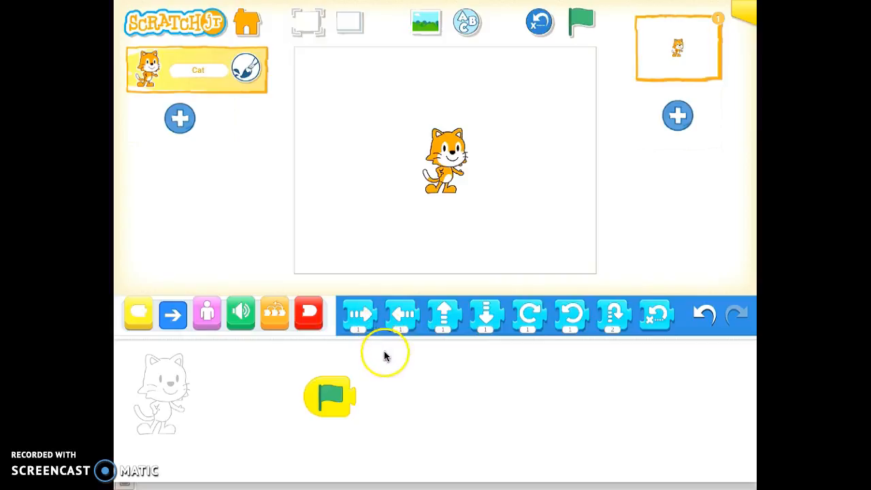
Step: Attach a Move Right block after the green flag and edit its step count to 6
{"action": "left_click_drag", "start_coordinate": [361, 314], "coordinate": [370, 397]}
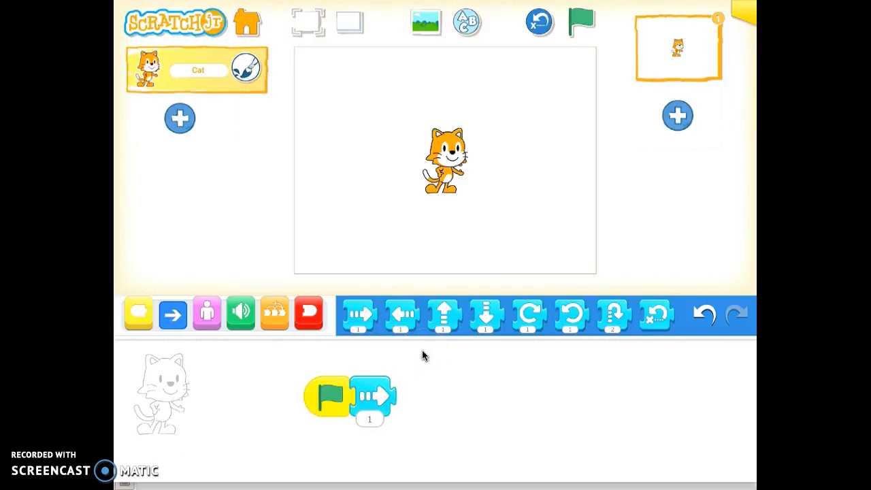
{"action": "left_click", "coordinate": [370, 419]}
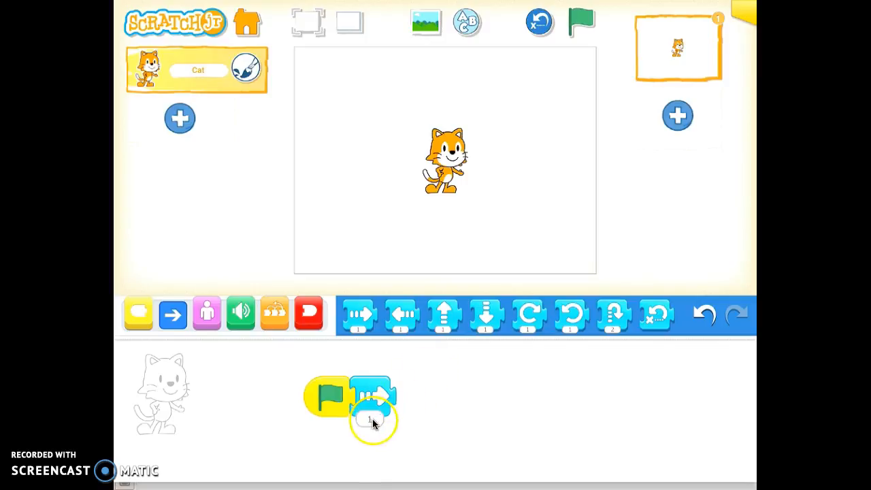
{"action": "left_click", "coordinate": [367, 419]}
{"action": "type", "text": "6"}
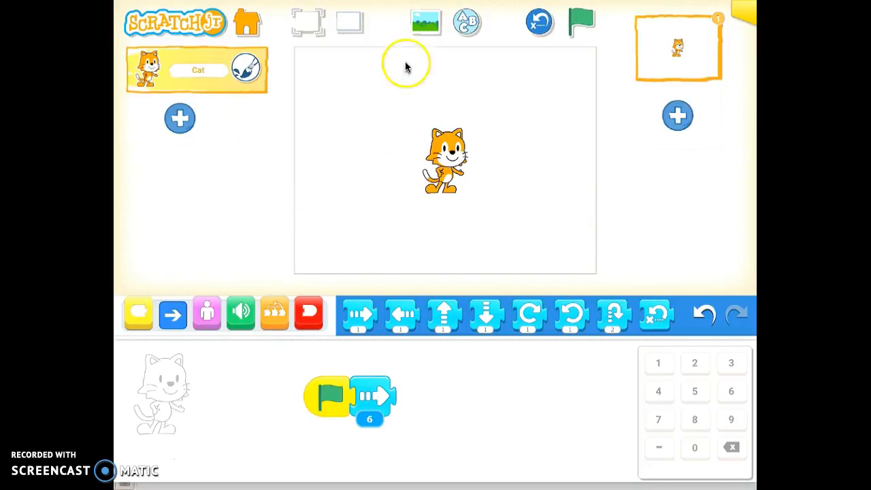
{"action": "mouse_move", "coordinate": [348, 210]}
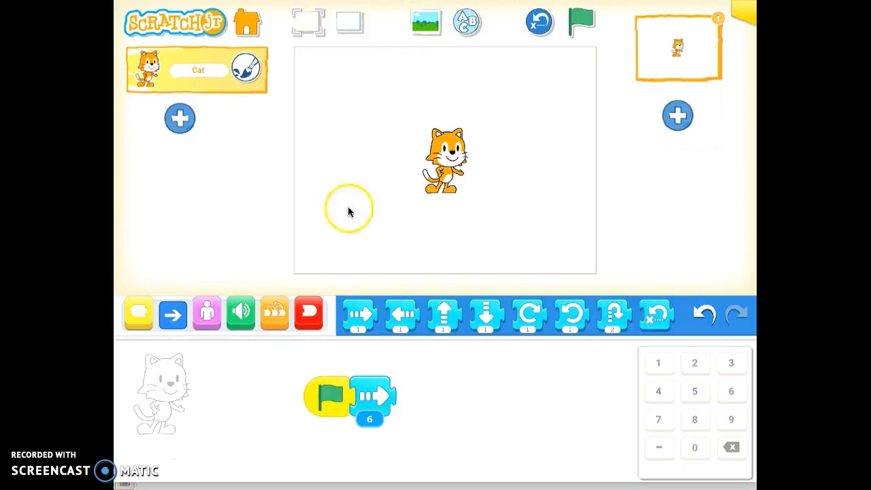
{"action": "mouse_move", "coordinate": [343, 209]}
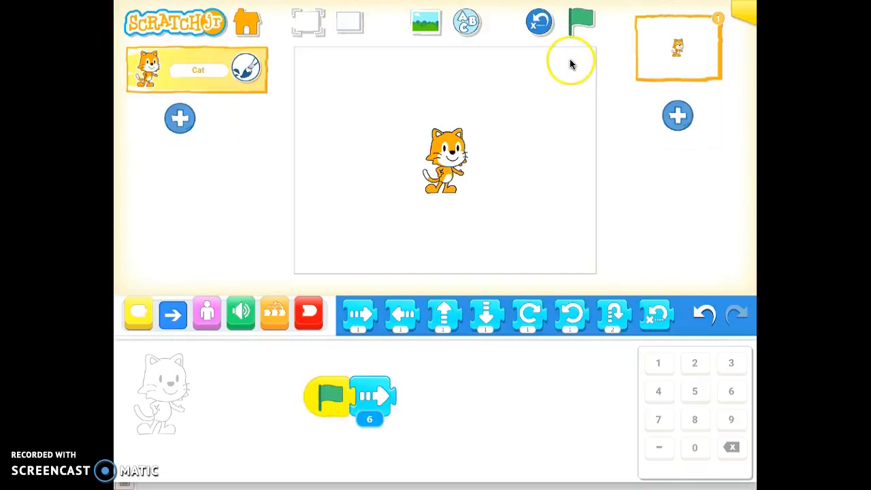
{"action": "mouse_move", "coordinate": [291, 410]}
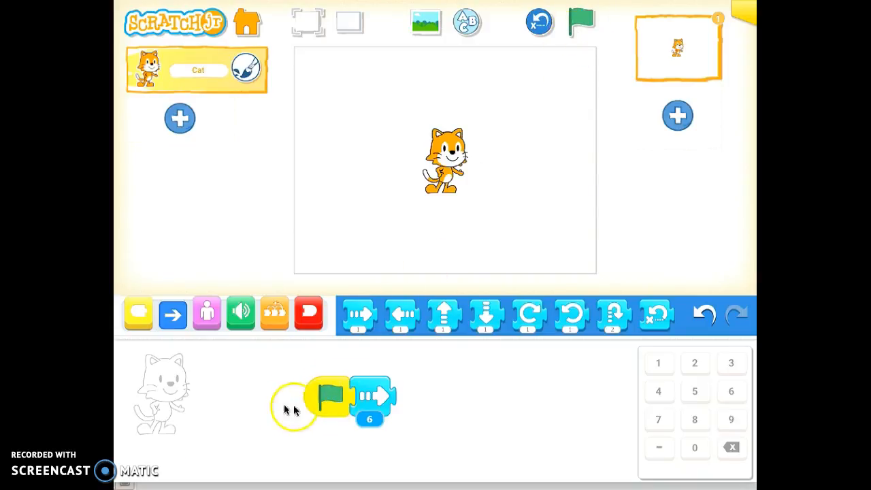
{"action": "mouse_move", "coordinate": [292, 380]}
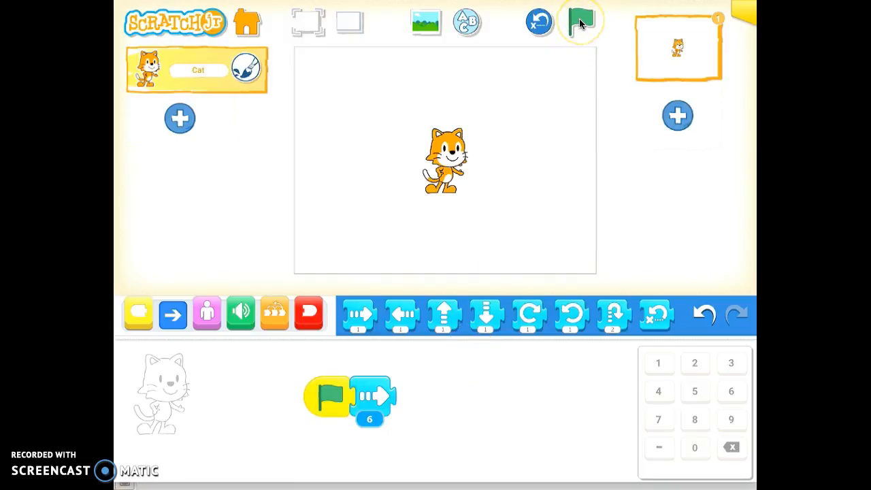
Step: Run the green-flag script twice so the cat moves right 6 steps
{"action": "left_click", "coordinate": [574, 20]}
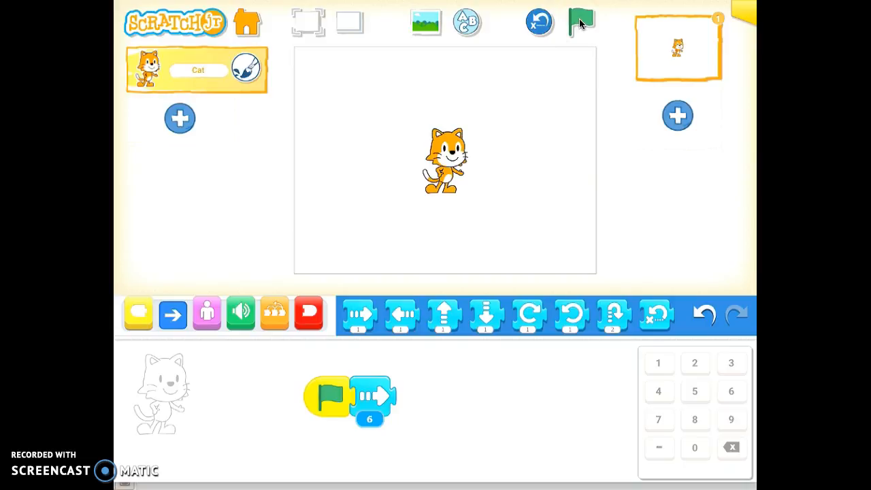
{"action": "left_click", "coordinate": [574, 20]}
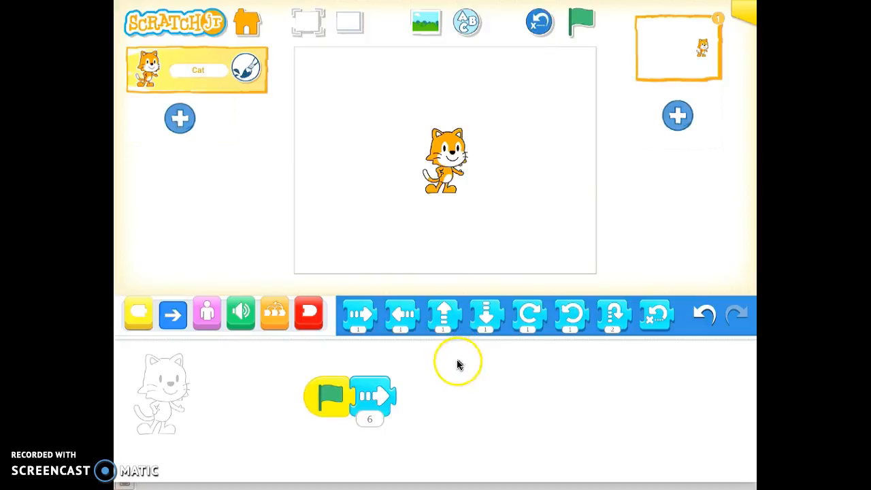
{"action": "mouse_move", "coordinate": [468, 340]}
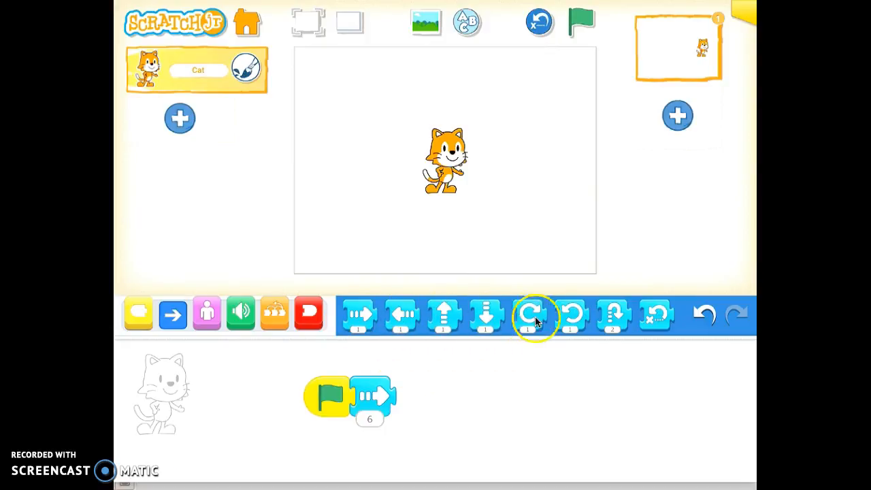
{"action": "mouse_move", "coordinate": [530, 315]}
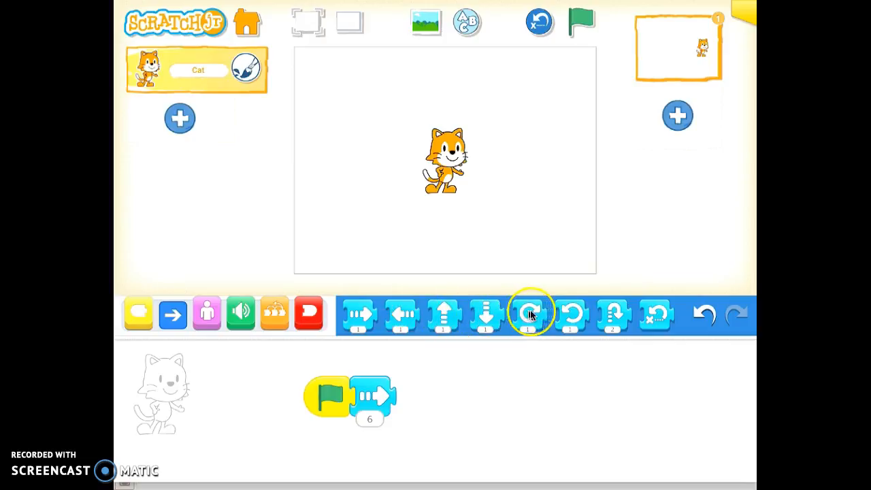
{"action": "mouse_move", "coordinate": [615, 327]}
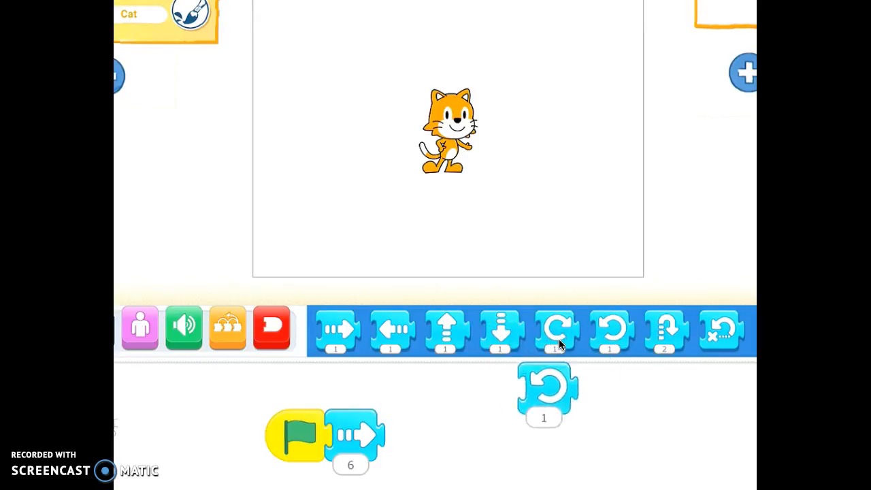
Step: Add a Turn block set to 6 after the move block and test-run the script
{"action": "left_click_drag", "start_coordinate": [543, 388], "coordinate": [402, 435]}
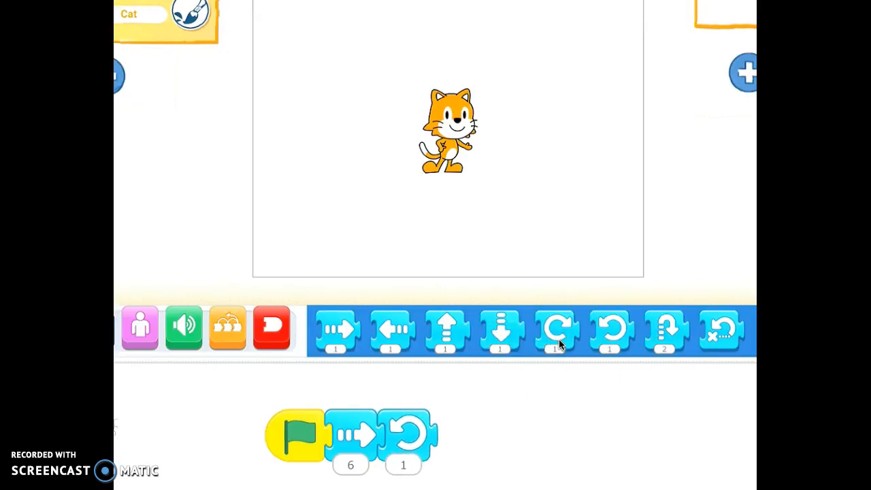
{"action": "left_click", "coordinate": [403, 463]}
{"action": "type", "text": "6"}
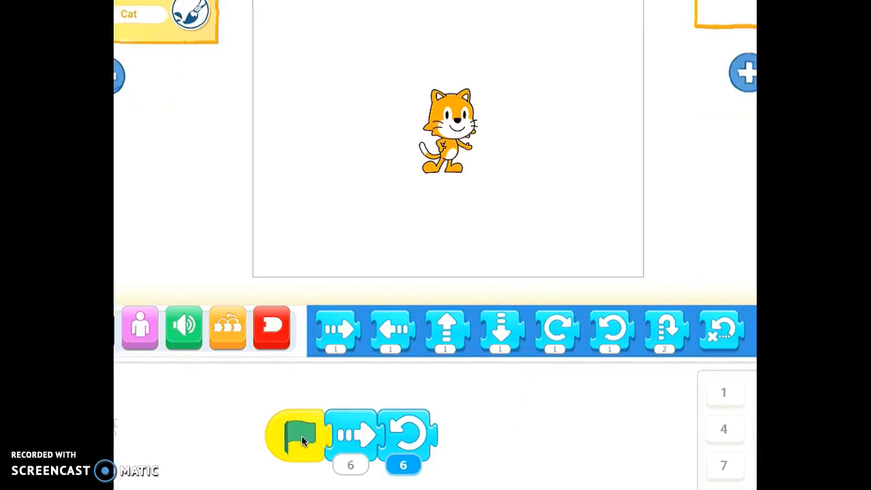
{"action": "mouse_move", "coordinate": [461, 413]}
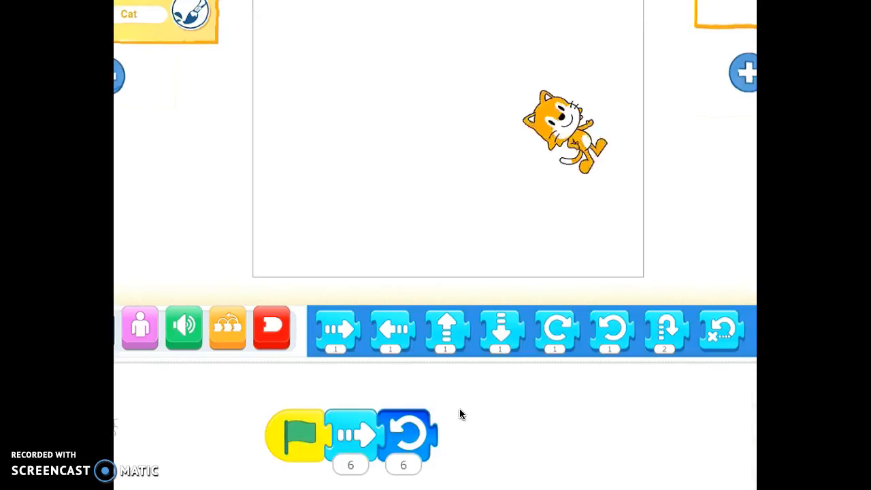
{"action": "left_click", "coordinate": [403, 435]}
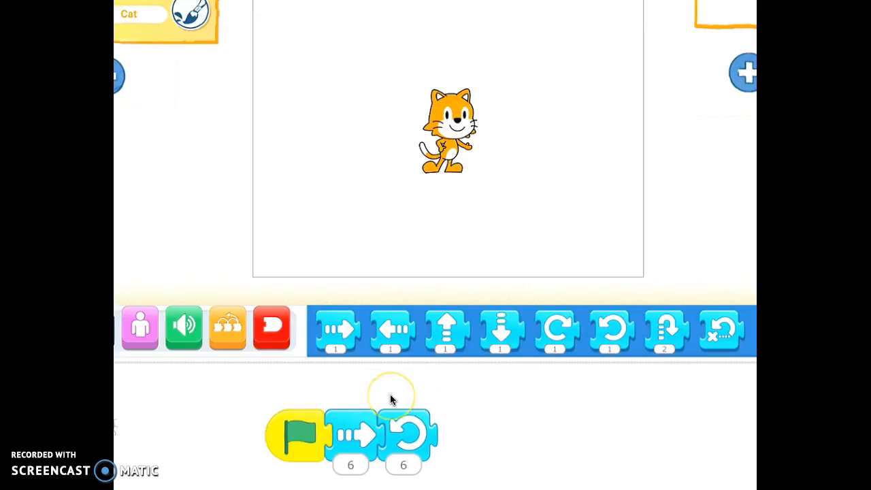
{"action": "mouse_move", "coordinate": [496, 400]}
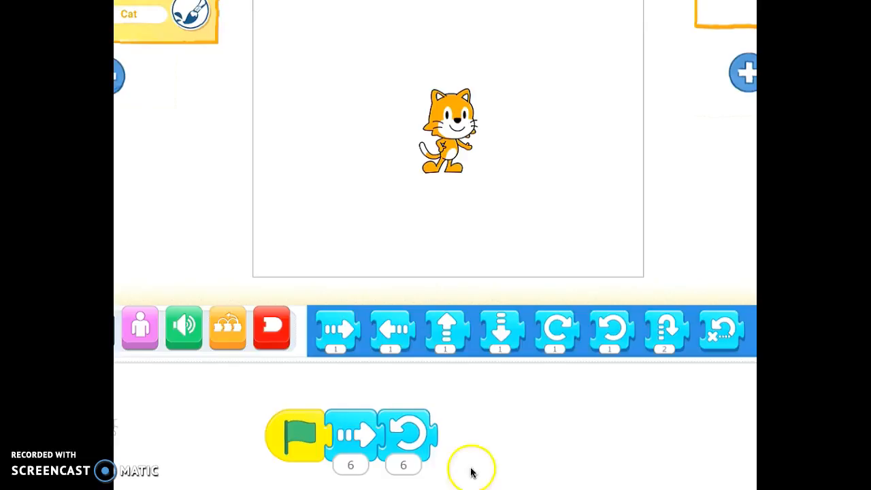
{"action": "mouse_move", "coordinate": [479, 446]}
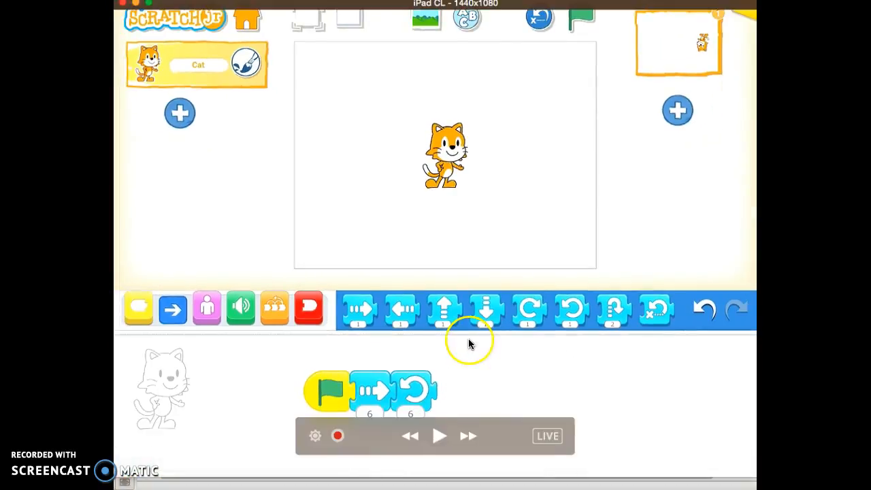
{"action": "mouse_move", "coordinate": [478, 353]}
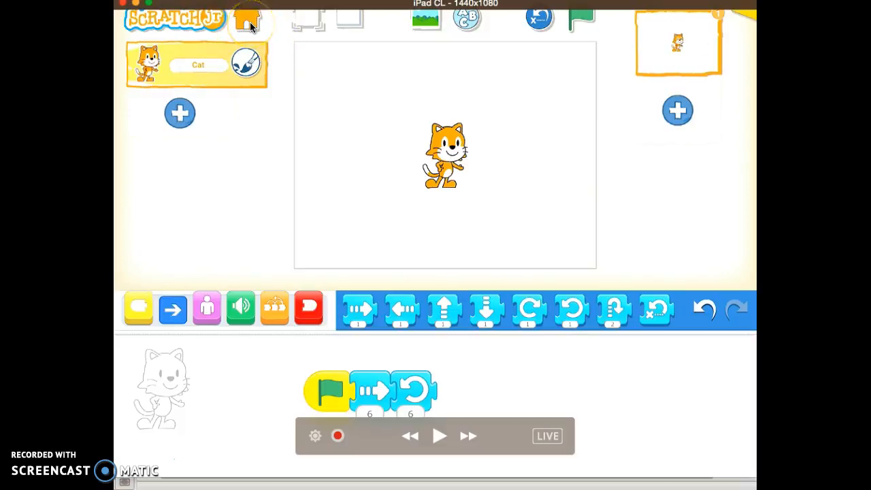
Step: Leave the project for My Projects and open the About ScratchJr help page
{"action": "left_click", "coordinate": [246, 19]}
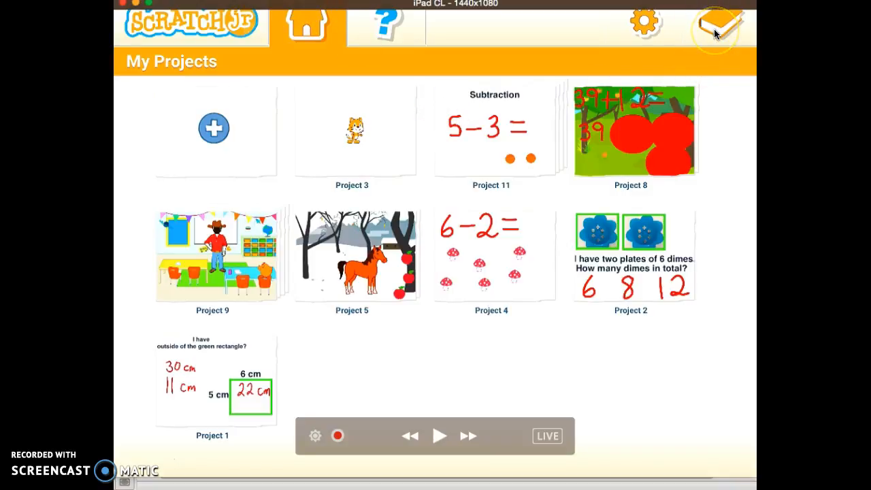
{"action": "left_click", "coordinate": [719, 16]}
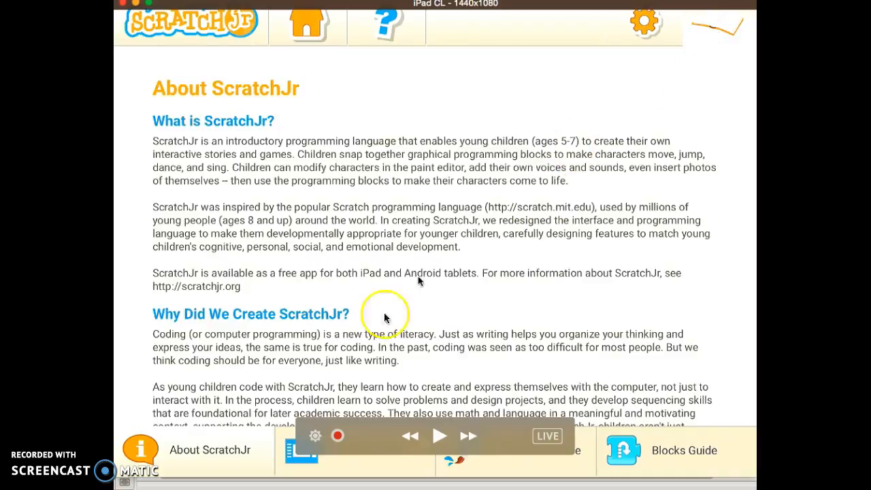
{"action": "mouse_move", "coordinate": [155, 455]}
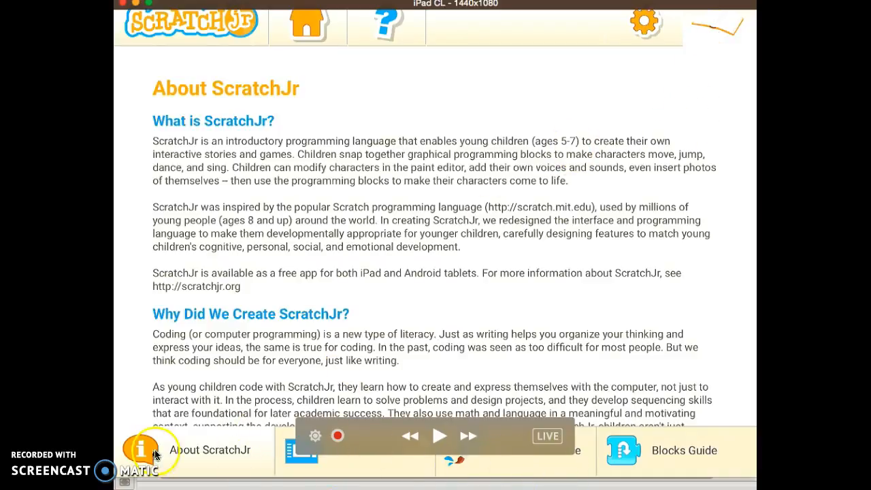
{"action": "mouse_move", "coordinate": [647, 444]}
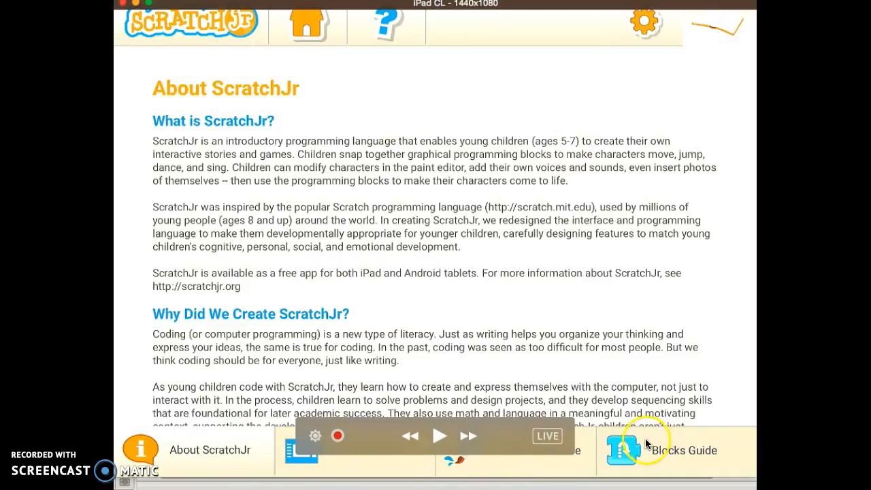
{"action": "mouse_move", "coordinate": [407, 469]}
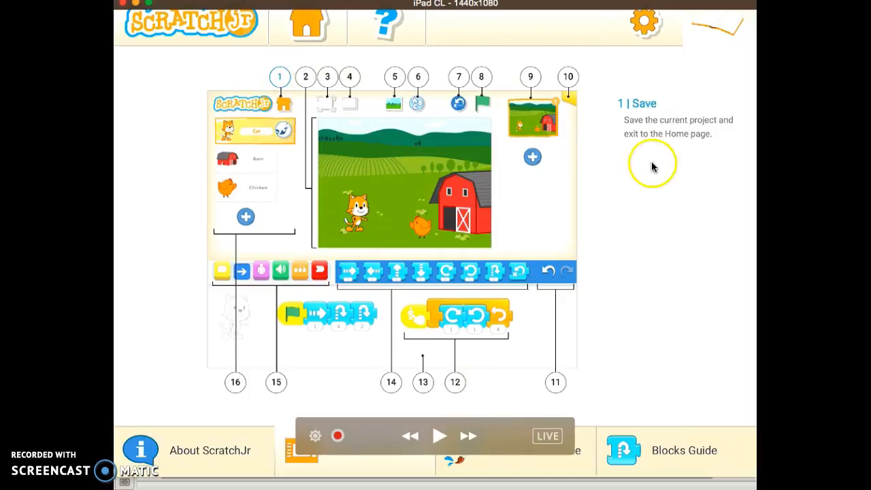
{"action": "mouse_move", "coordinate": [668, 158]}
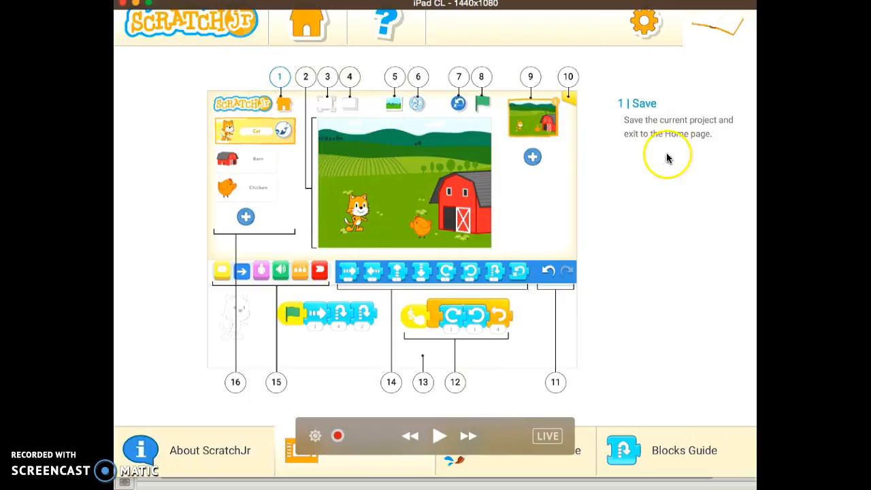
{"action": "mouse_move", "coordinate": [647, 131]}
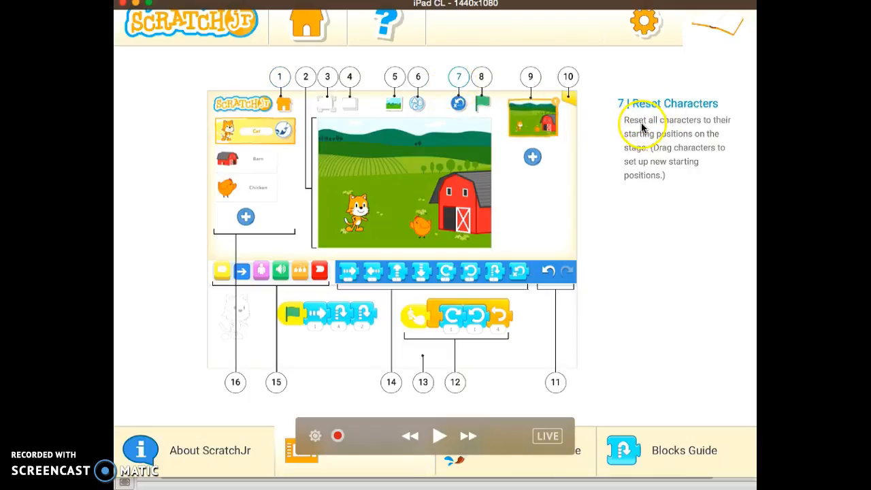
{"action": "mouse_move", "coordinate": [285, 146]}
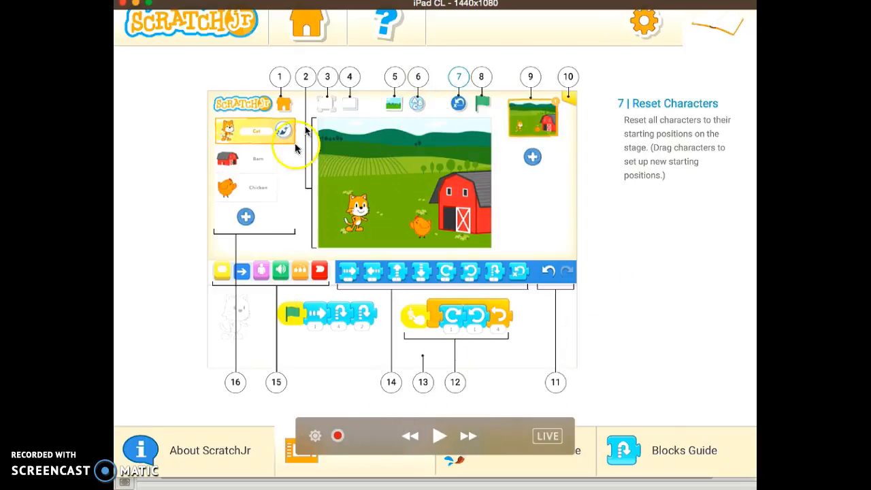
{"action": "mouse_move", "coordinate": [453, 397]}
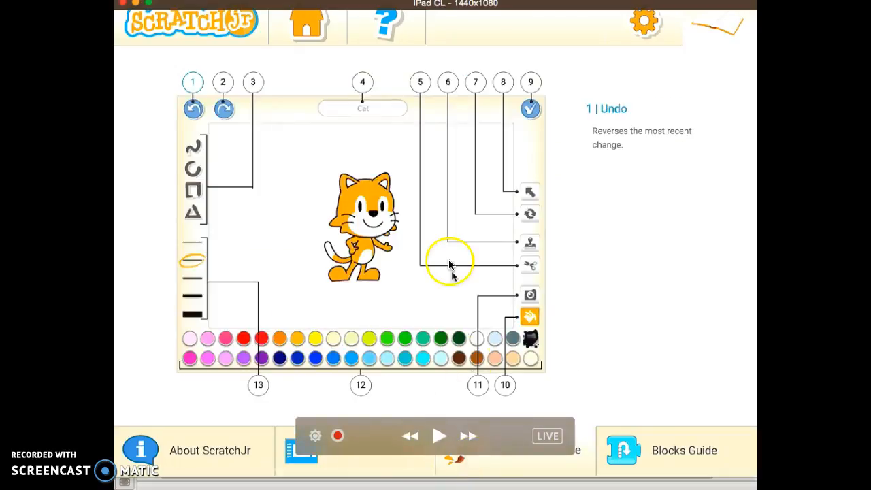
{"action": "mouse_move", "coordinate": [514, 256]}
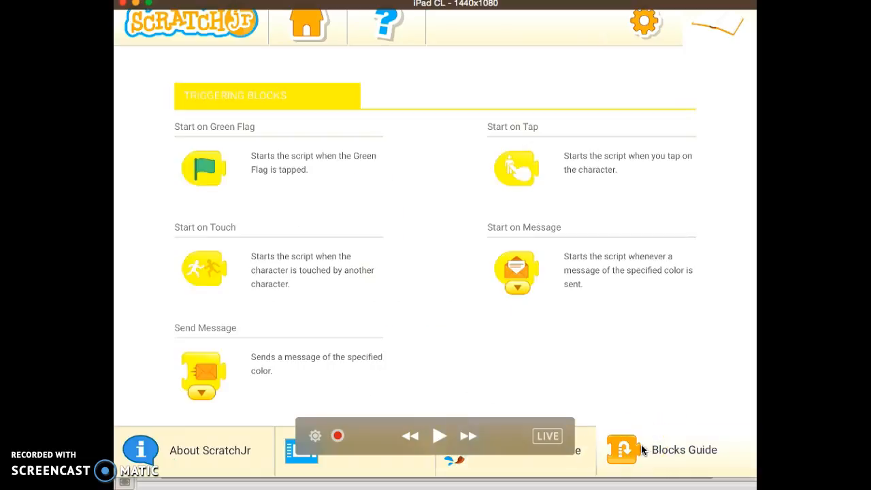
Step: Scroll through the Blocks Guide descriptions, then return to the My Projects list
{"action": "scroll", "scroll_direction": "down", "scroll_amount": 3}
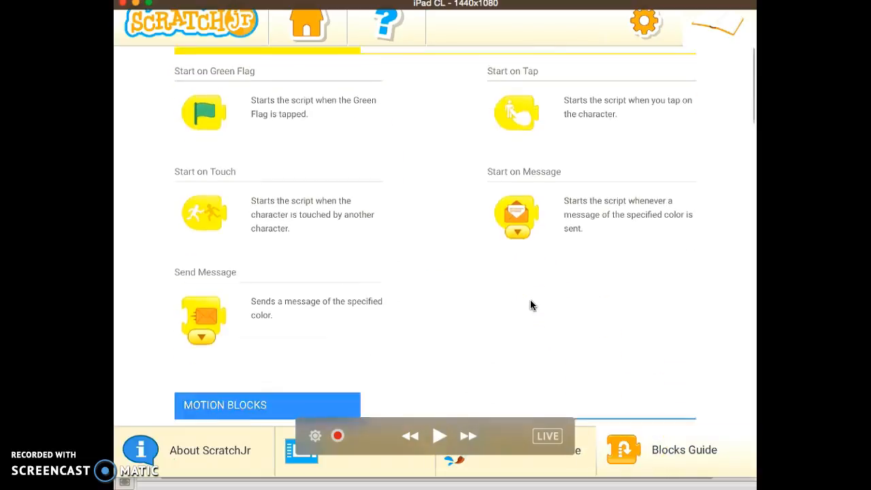
{"action": "scroll", "scroll_direction": "down", "scroll_amount": 3}
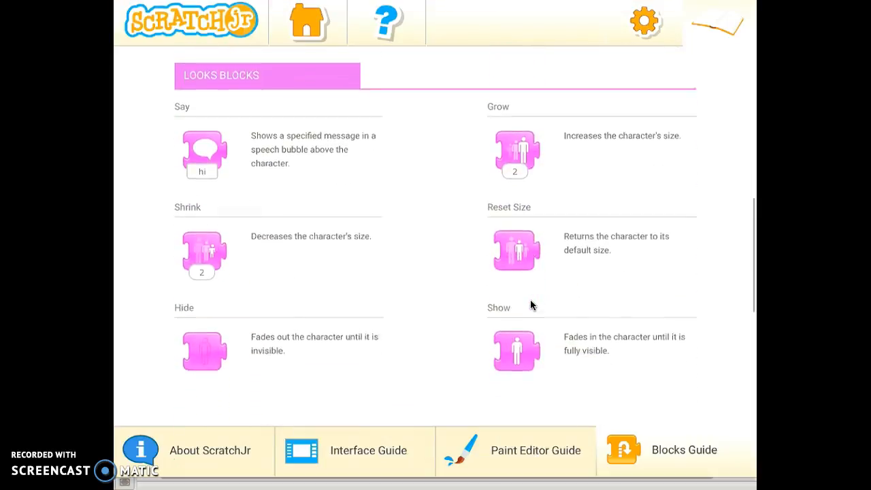
{"action": "scroll", "scroll_direction": "down", "scroll_amount": 3}
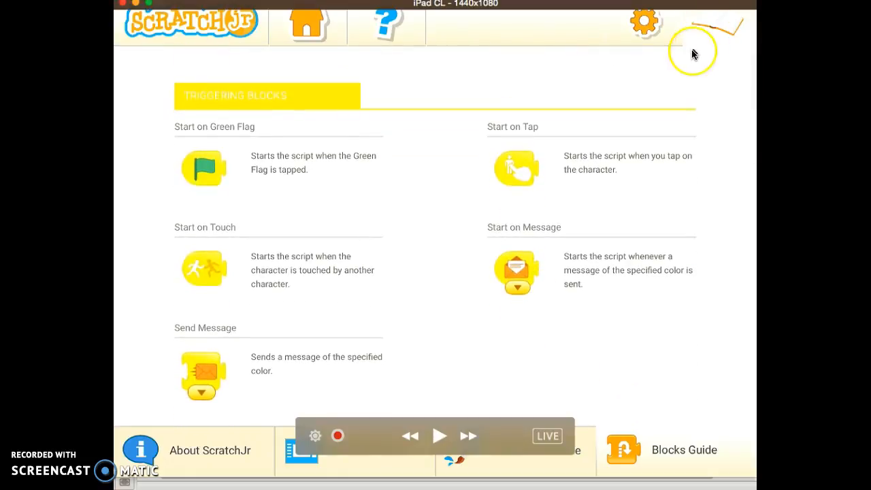
{"action": "mouse_move", "coordinate": [424, 49]}
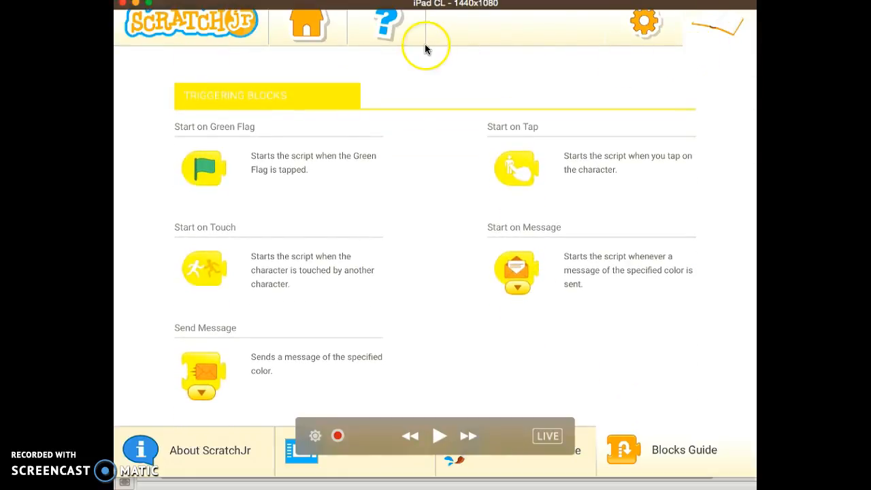
{"action": "left_click", "coordinate": [309, 25]}
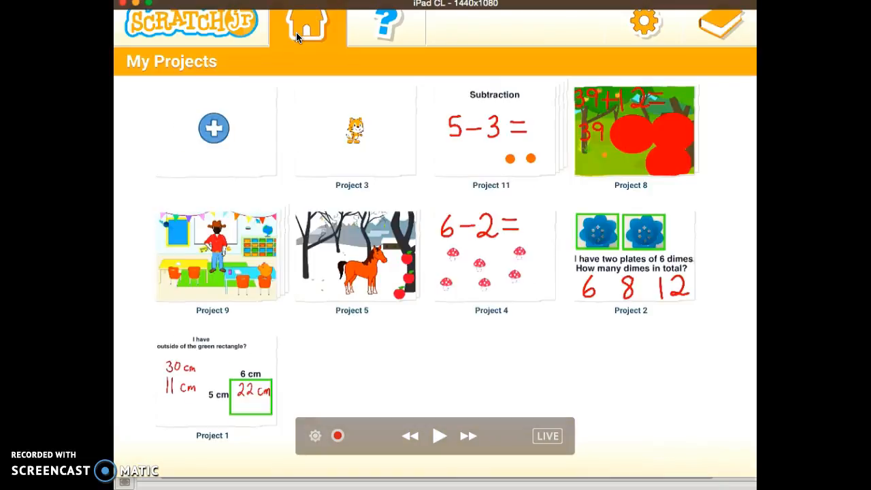